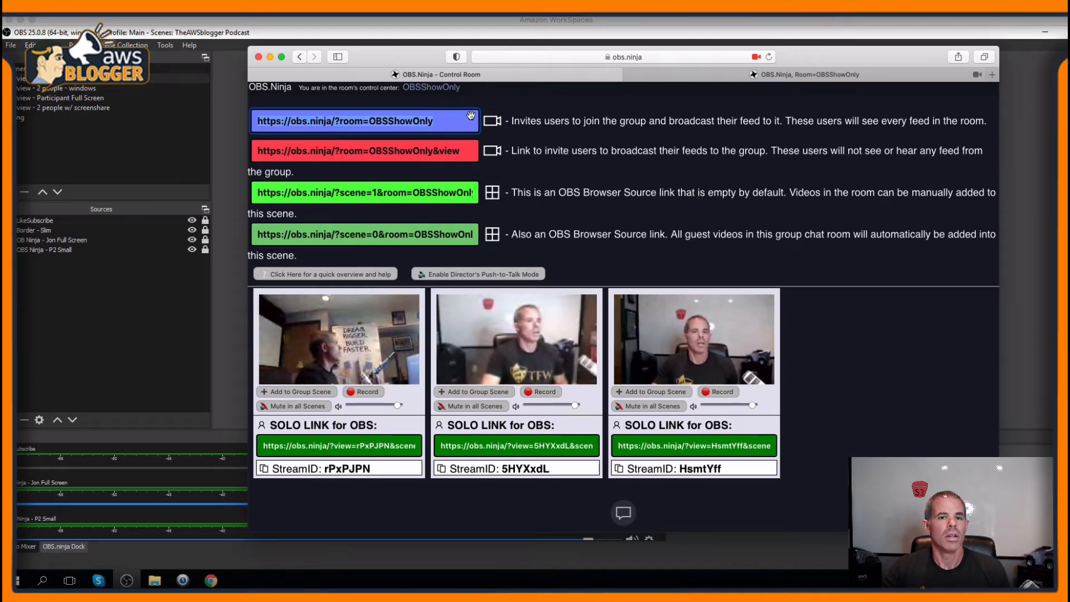
Launch the guest view of room 'OBSShowOnly' from the Control Room invite link.
{"action": "left_click", "coordinate": [297, 391]}
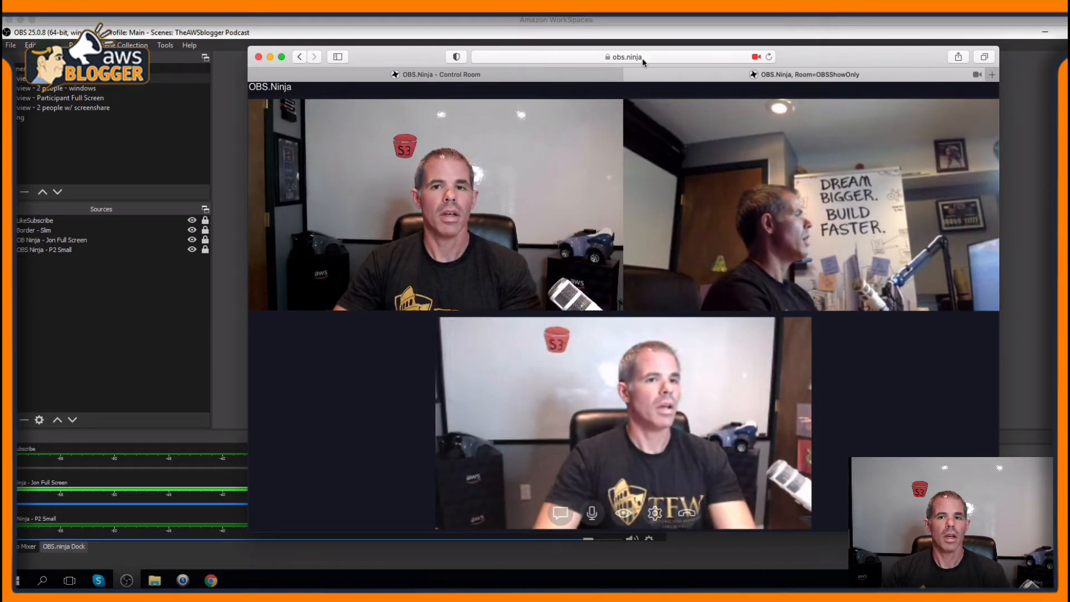
Add the show-only stream ID to the guest room URL and reload it.
{"action": "left_click", "coordinate": [621, 57]}
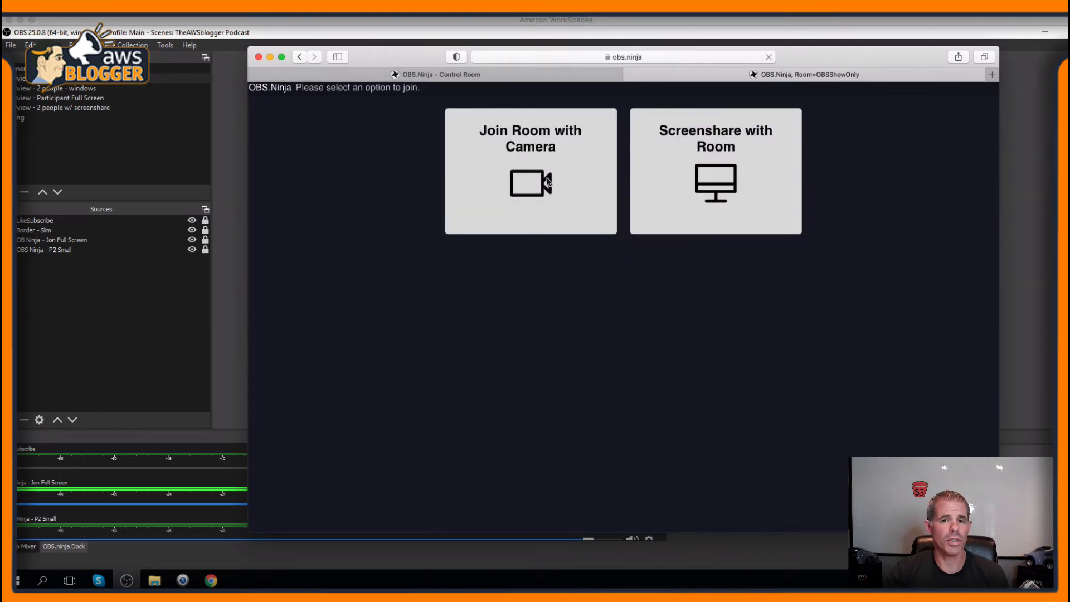
Rejoin the room with camera so only the host's main camera is shown.
{"action": "left_click", "coordinate": [530, 171]}
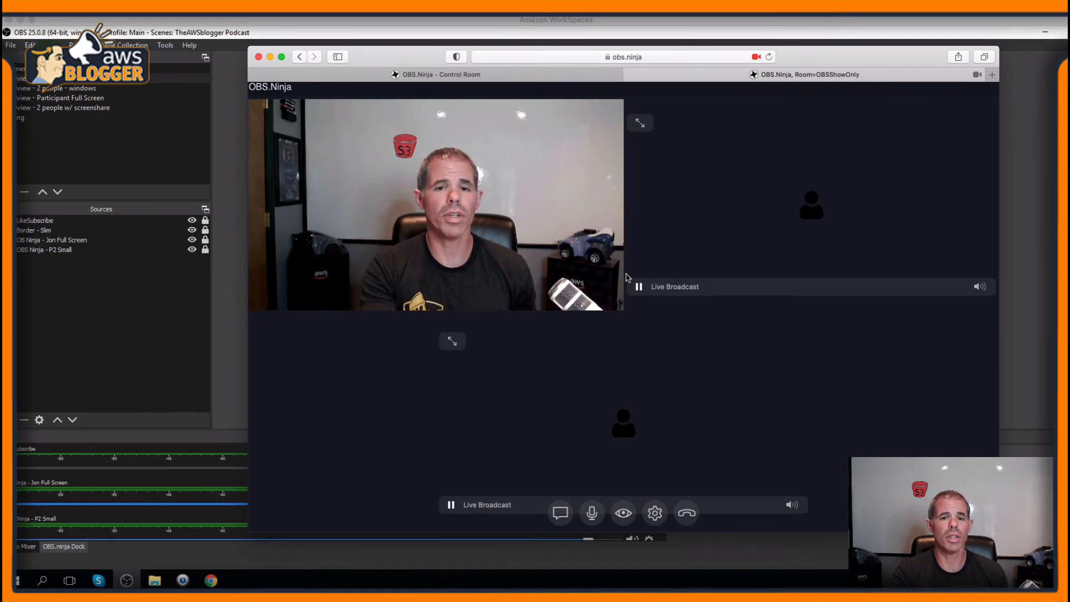
{"action": "mouse_move", "coordinate": [560, 154]}
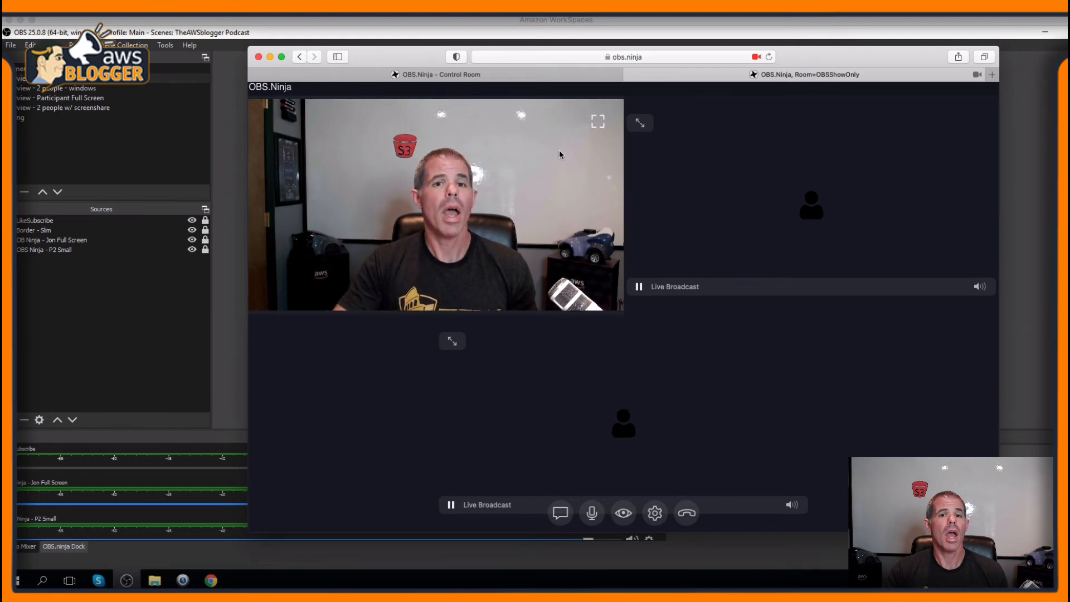